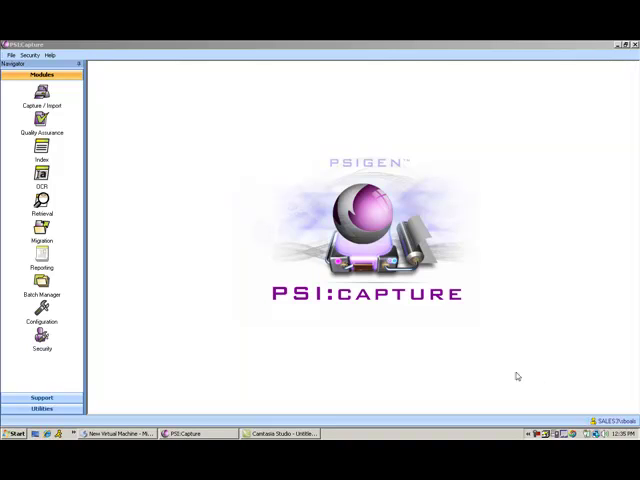
mouse_move(260, 316)
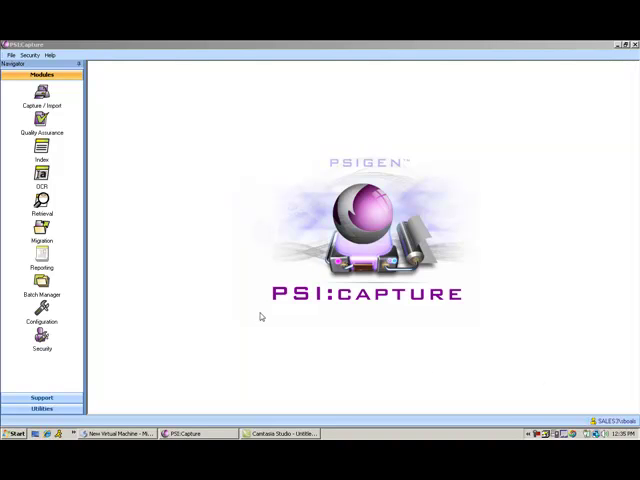
mouse_move(524, 266)
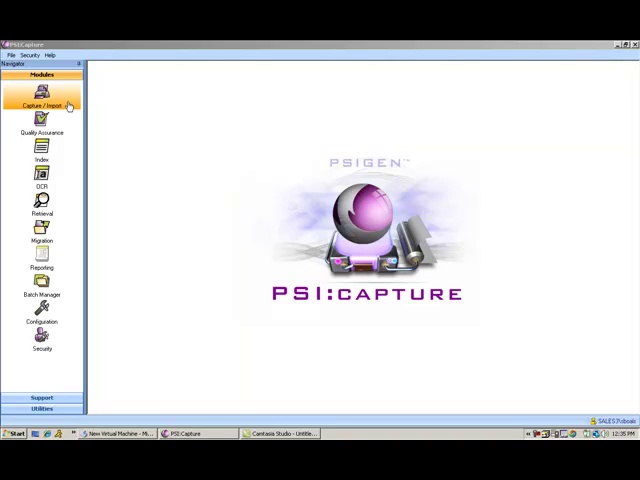
Start Capture/Import with the Redaction-HCFA-RegExp document type.
left_click(42, 106)
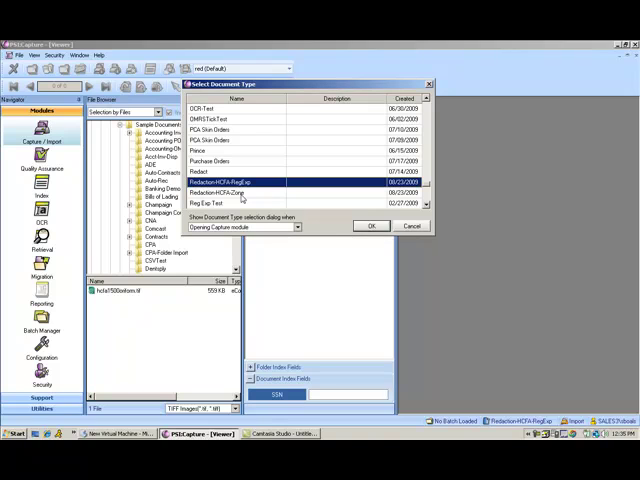
mouse_move(243, 196)
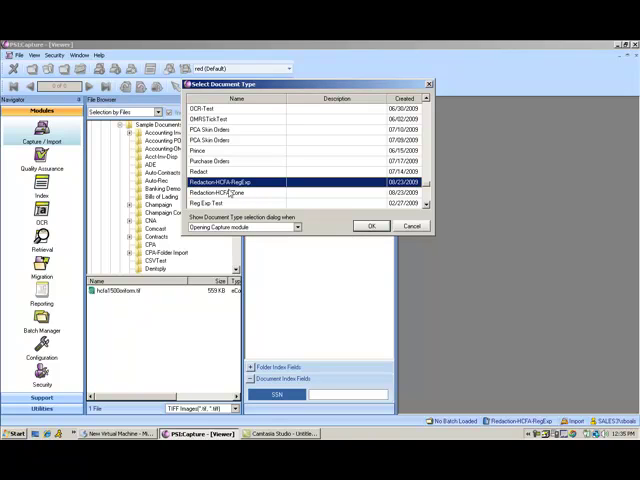
mouse_move(350, 237)
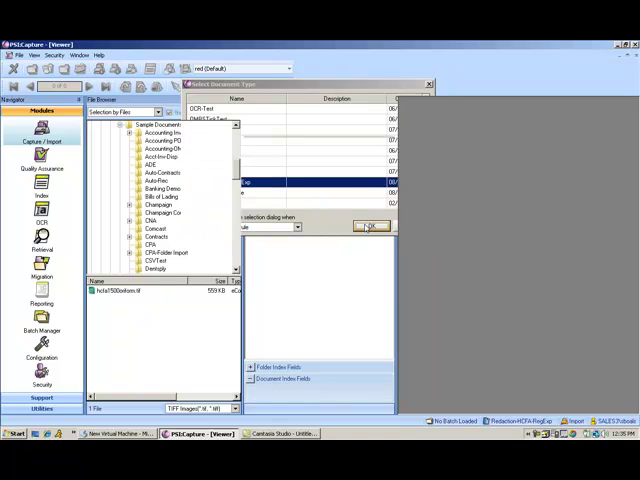
left_click(370, 225)
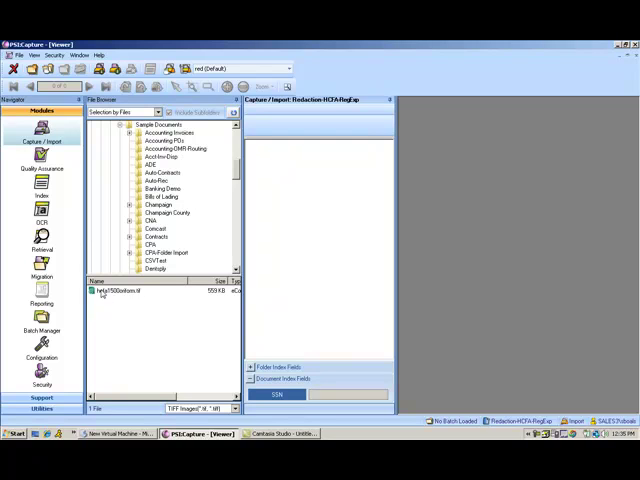
Import the hcfa1500 TIFF file into a new batch of three two-page claims.
left_click(112, 291)
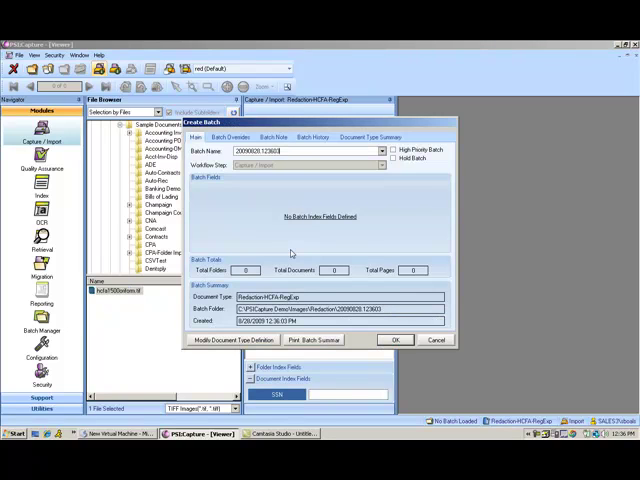
left_click(394, 339)
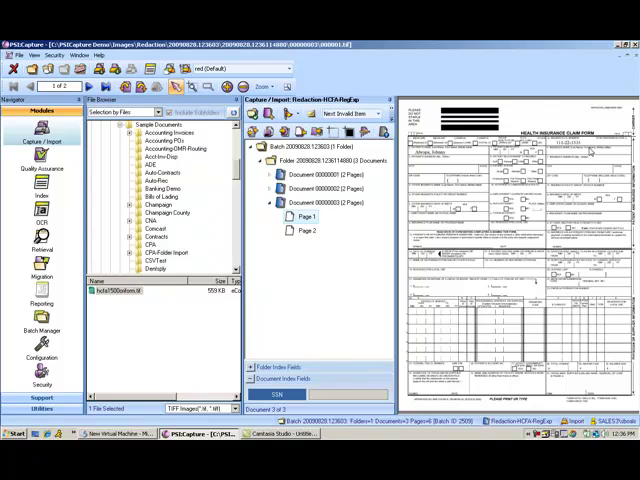
mouse_move(592, 152)
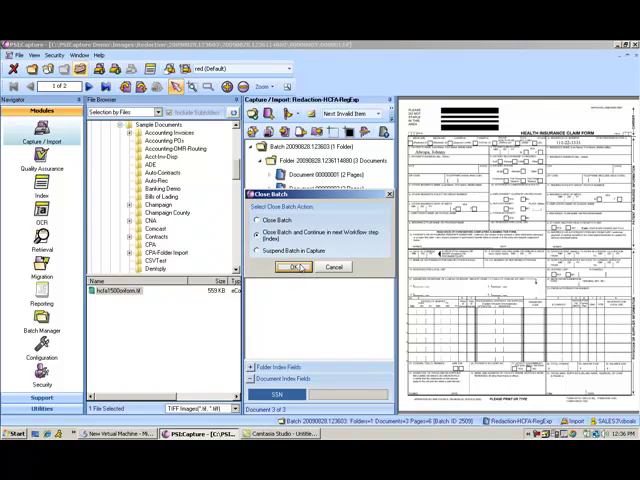
Close the batch and load it in Quality Assurance with the insured ID blacked out.
left_click(294, 267)
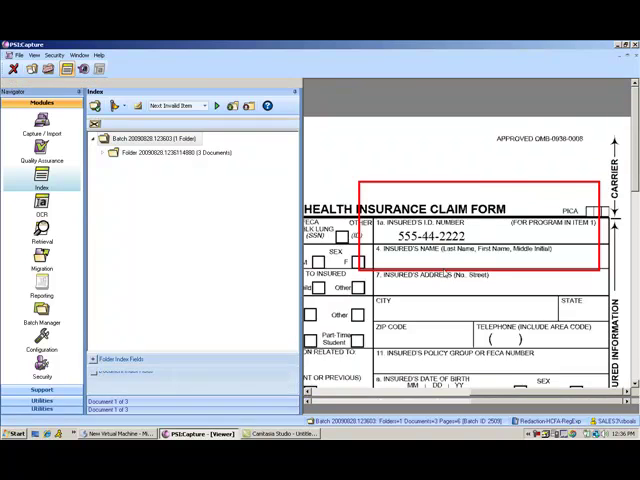
left_click(42, 158)
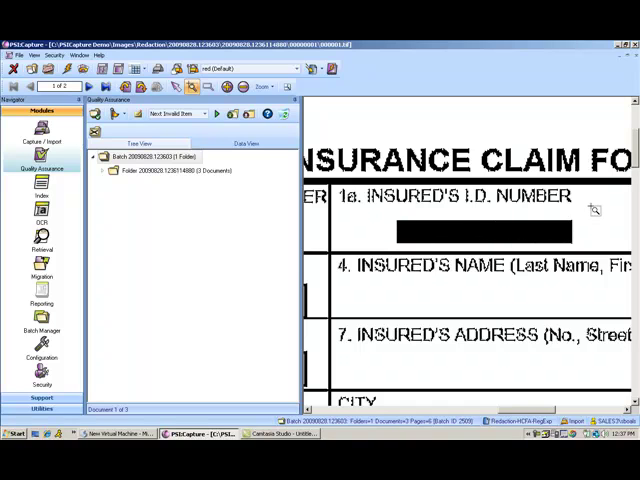
mouse_move(385, 210)
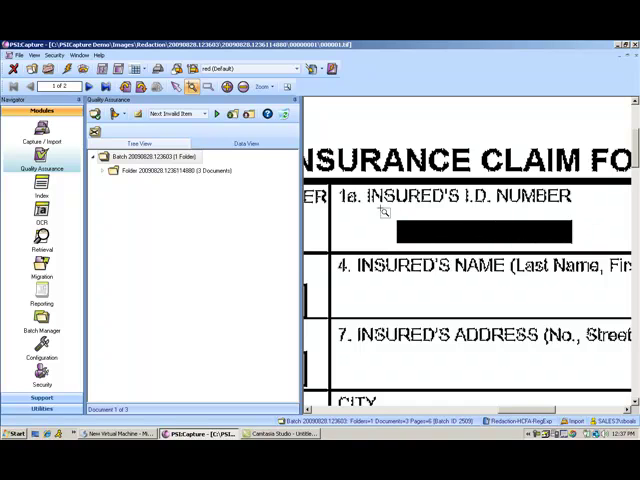
Expand the batch folder and review claim documents 00000001–00000003.
left_click(105, 170)
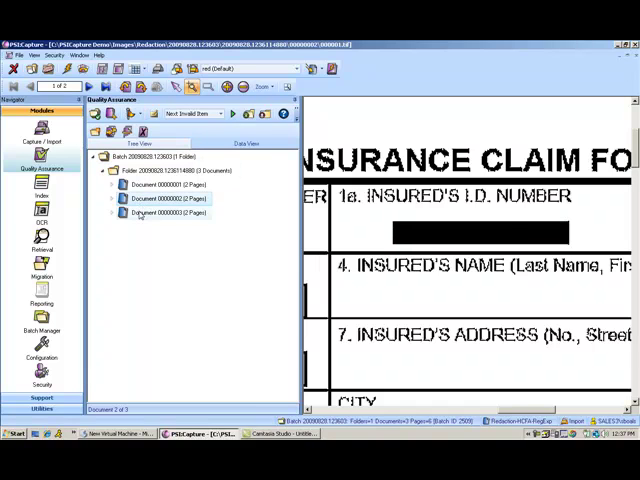
left_click(167, 212)
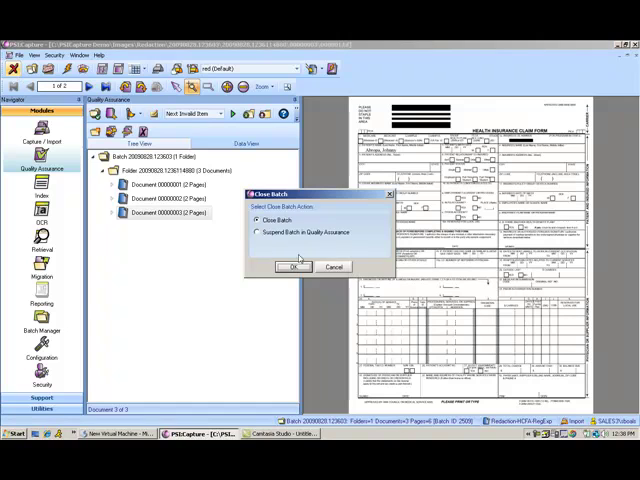
Close the reviewed batch and start Capture/Import with the Redaction-HCFA-Zone document type.
left_click(293, 266)
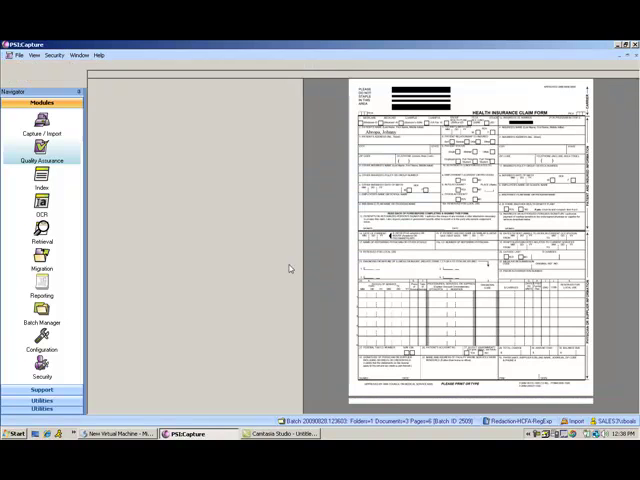
left_click(41, 119)
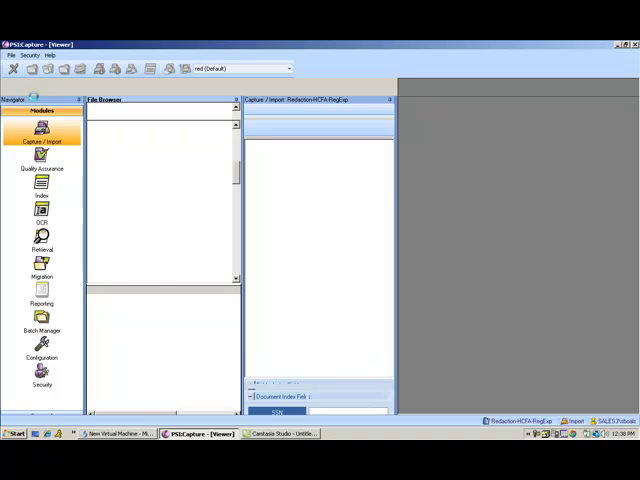
left_click(42, 135)
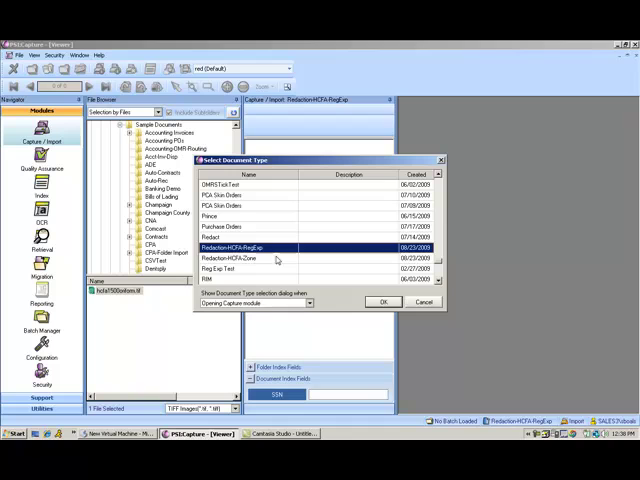
left_click(383, 302)
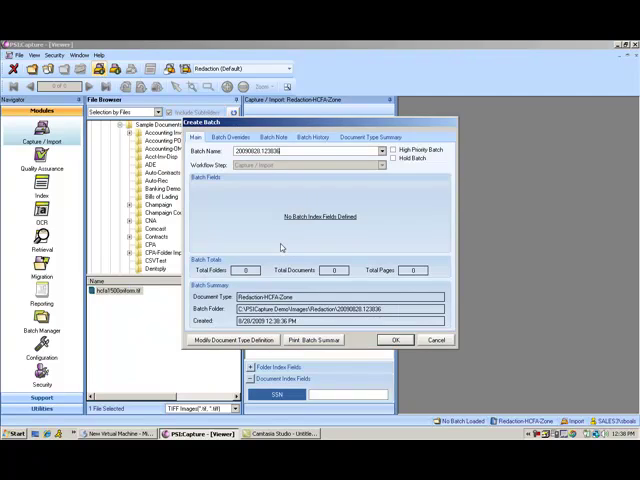
Create the three-document Redaction-HCFA-Zone batch and view it in Quality Assurance.
left_click(395, 339)
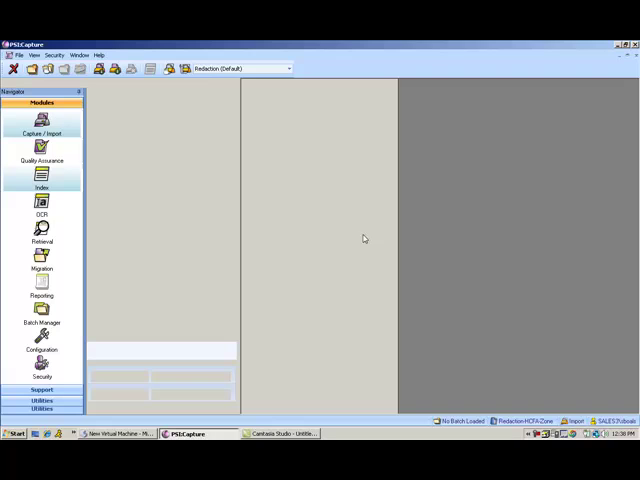
left_click(42, 196)
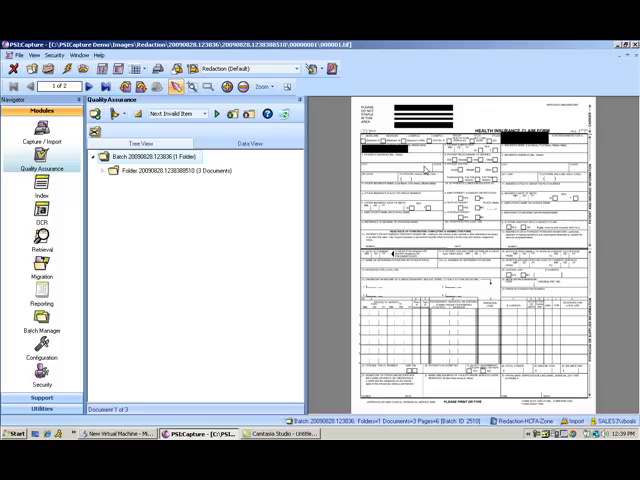
mouse_move(320, 278)
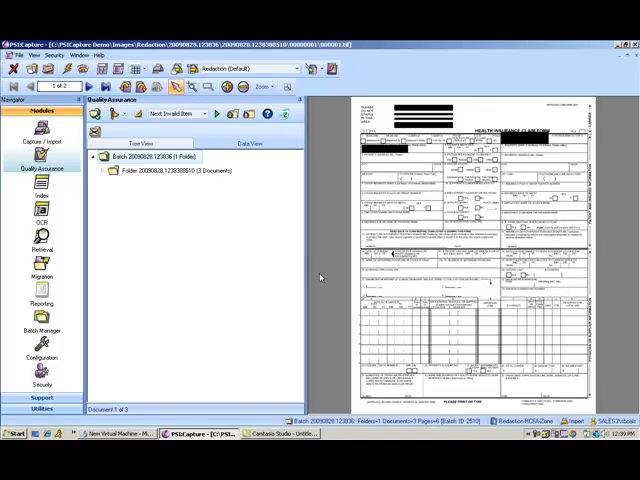